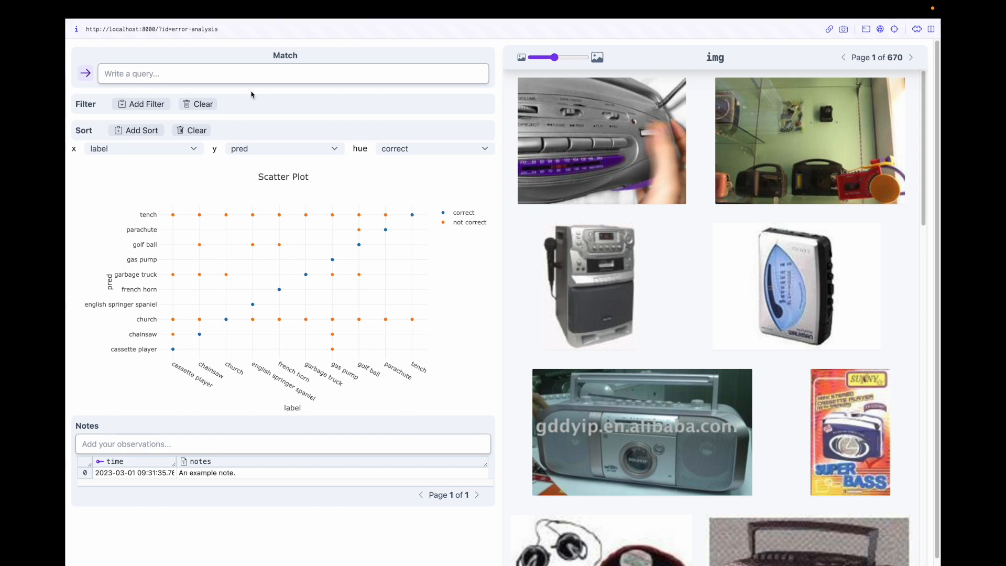
{"action": "mouse_move", "coordinate": [250, 96]}
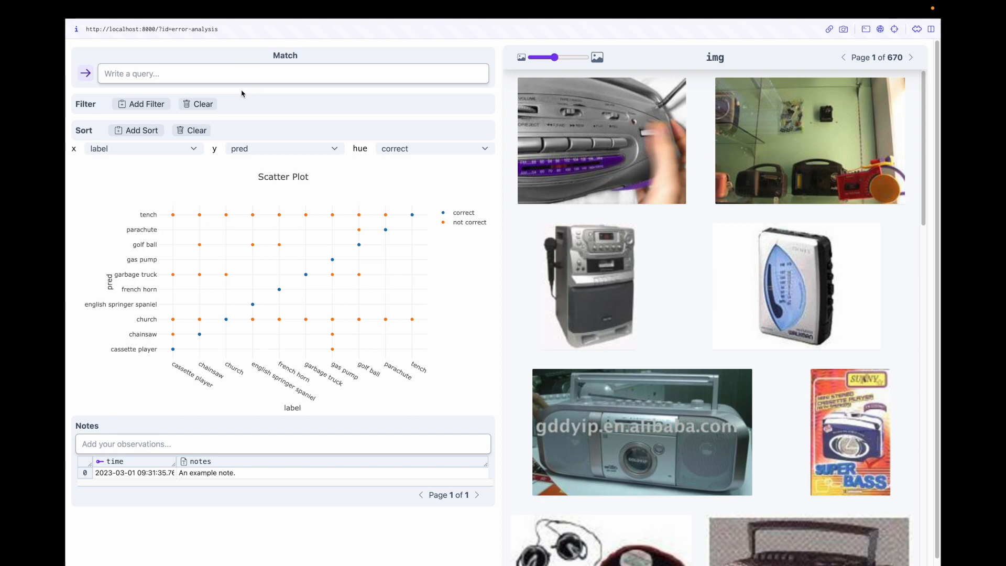
Close the row detail view and add the note "a new note" to the notes table.
{"action": "scroll", "scroll_direction": "down", "scroll_amount": 3}
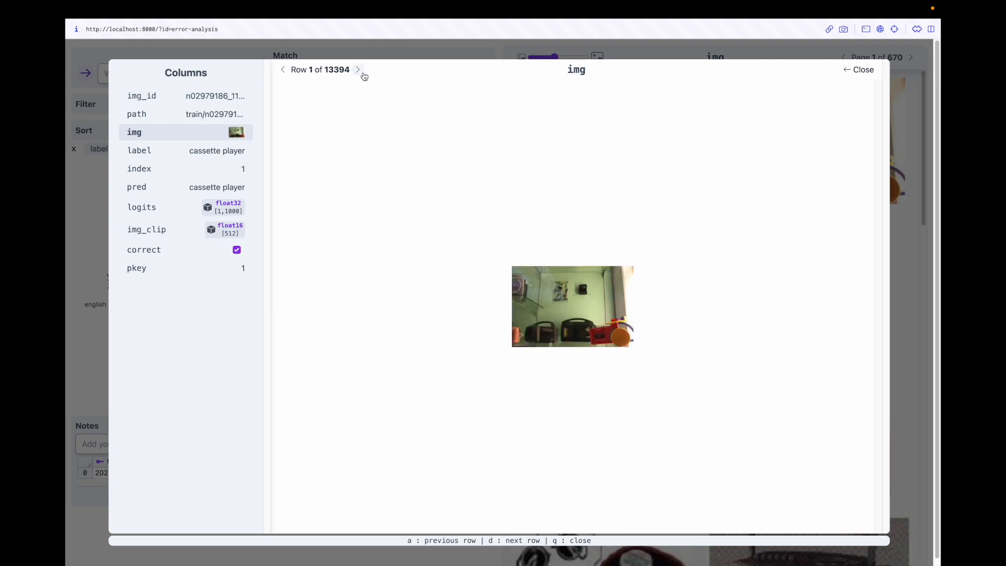
{"action": "left_click", "coordinate": [862, 70]}
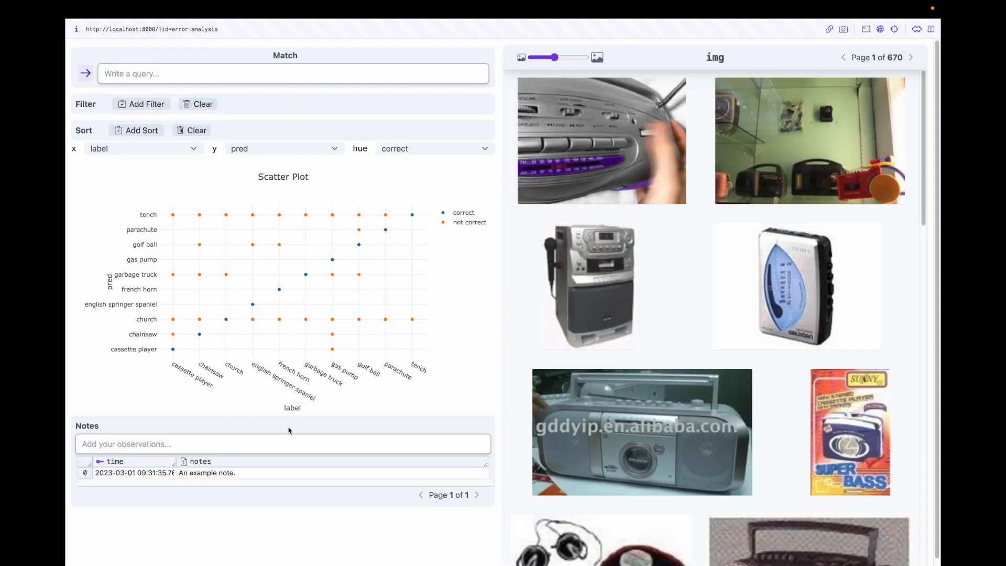
{"action": "type", "text": "a new not"}
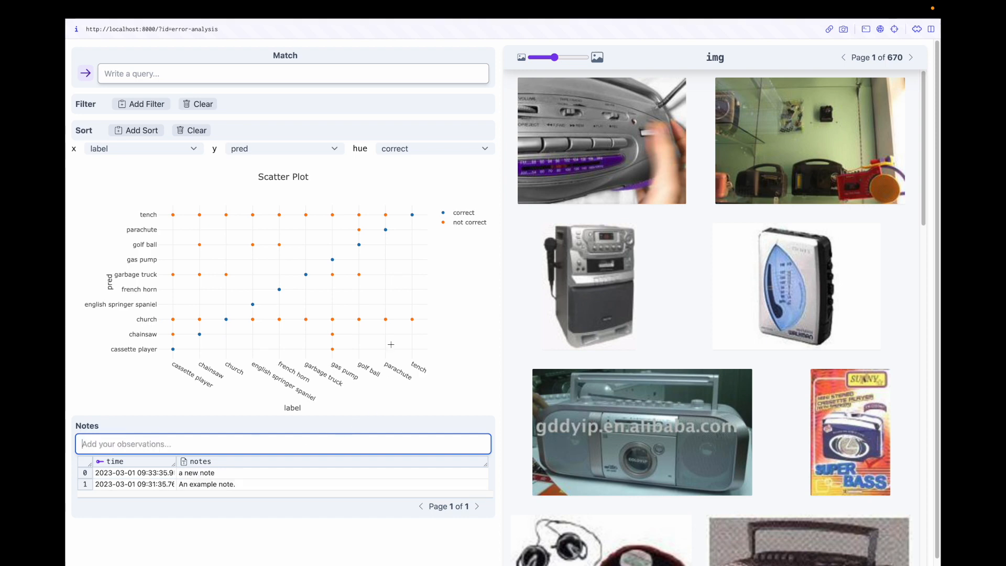
{"action": "mouse_move", "coordinate": [115, 263]}
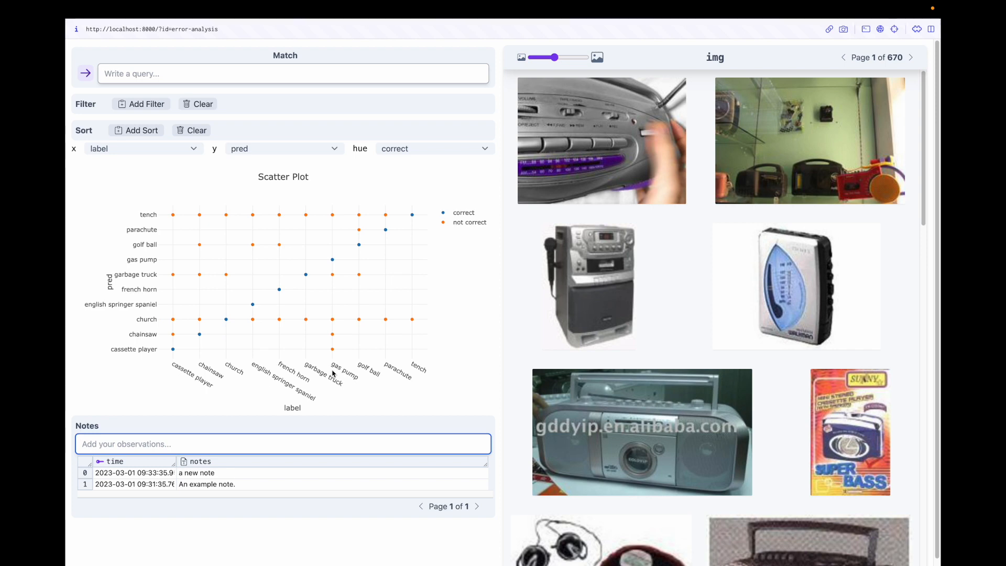
{"action": "mouse_move", "coordinate": [332, 215]}
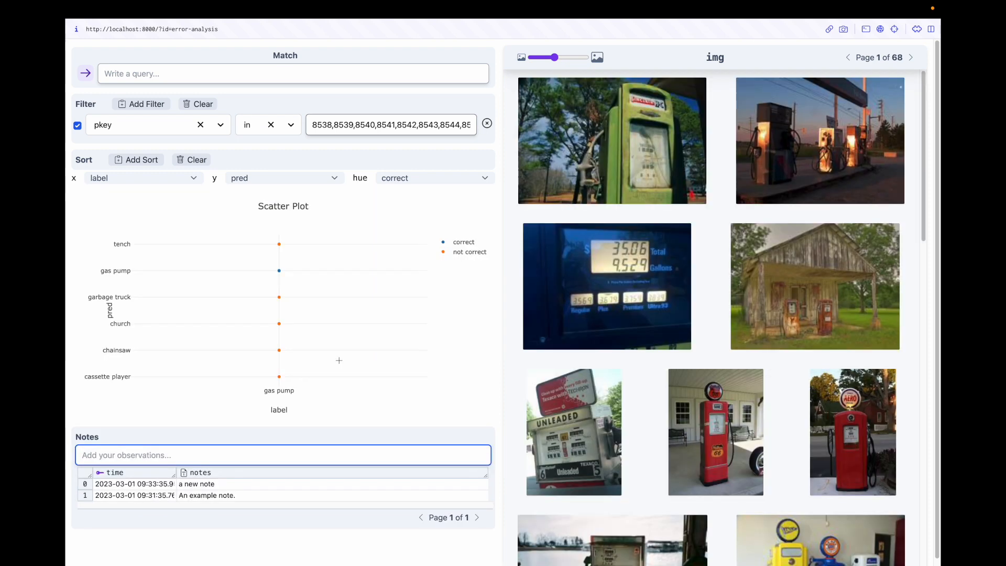
{"action": "mouse_move", "coordinate": [285, 360]}
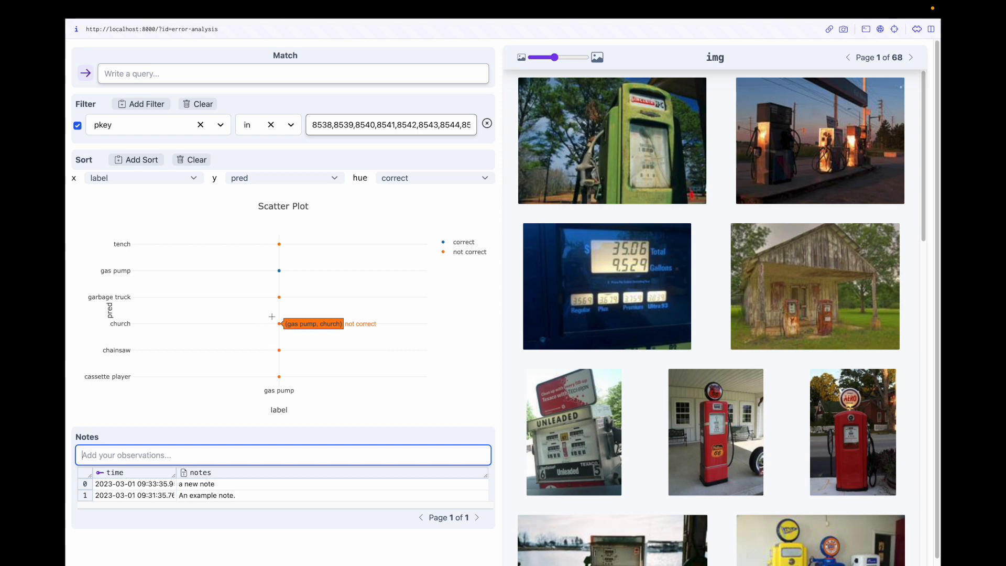
Narrow the gallery to gas-pump images predicted as church via the scatter-plot point.
{"action": "left_click", "coordinate": [279, 324]}
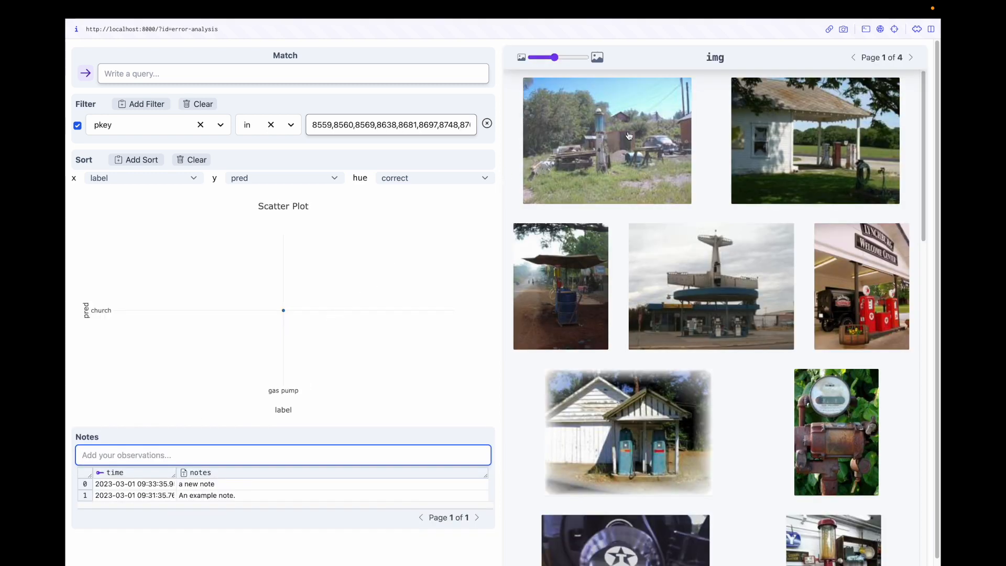
Inspect a misclassified gas pump and note that gas pumps near buildings/structures are harder to classify.
{"action": "left_click", "coordinate": [607, 139]}
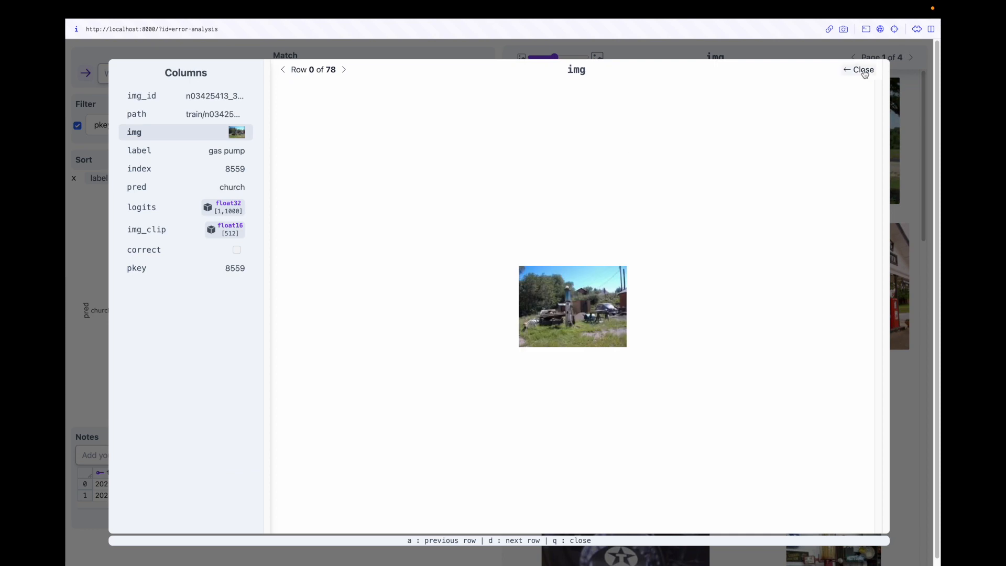
{"action": "left_click", "coordinate": [862, 70]}
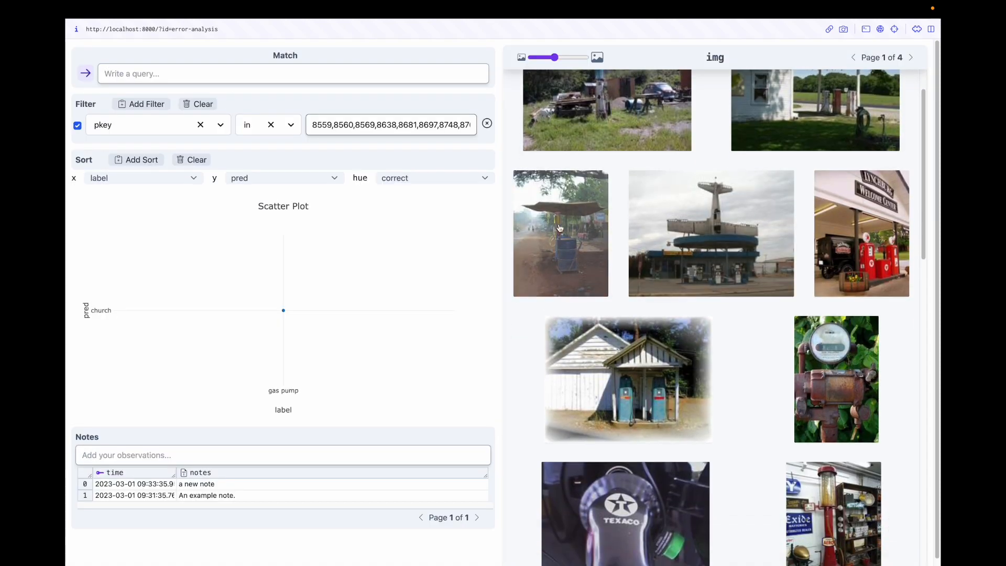
{"action": "mouse_move", "coordinate": [753, 211]}
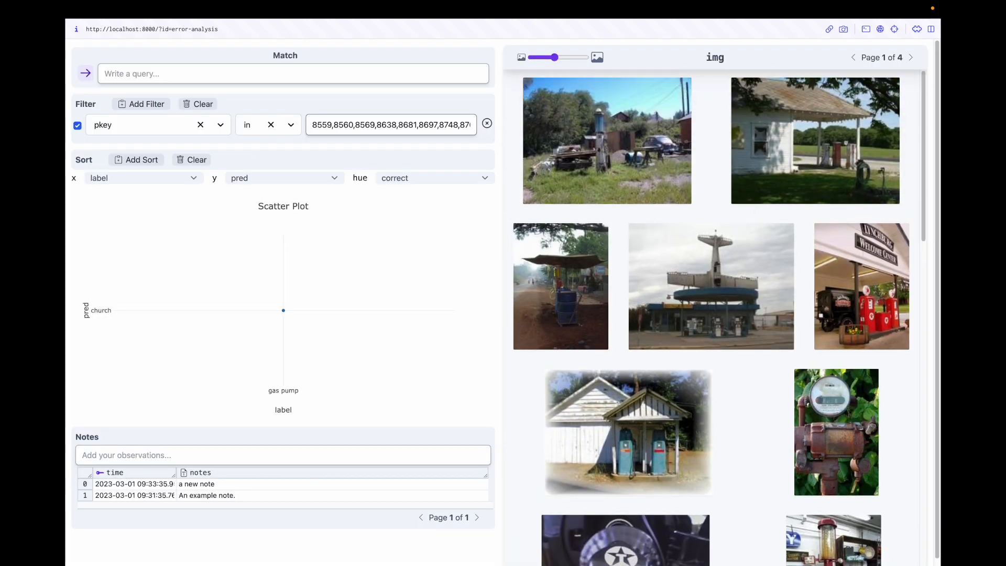
{"action": "type", "text": "gas p"}
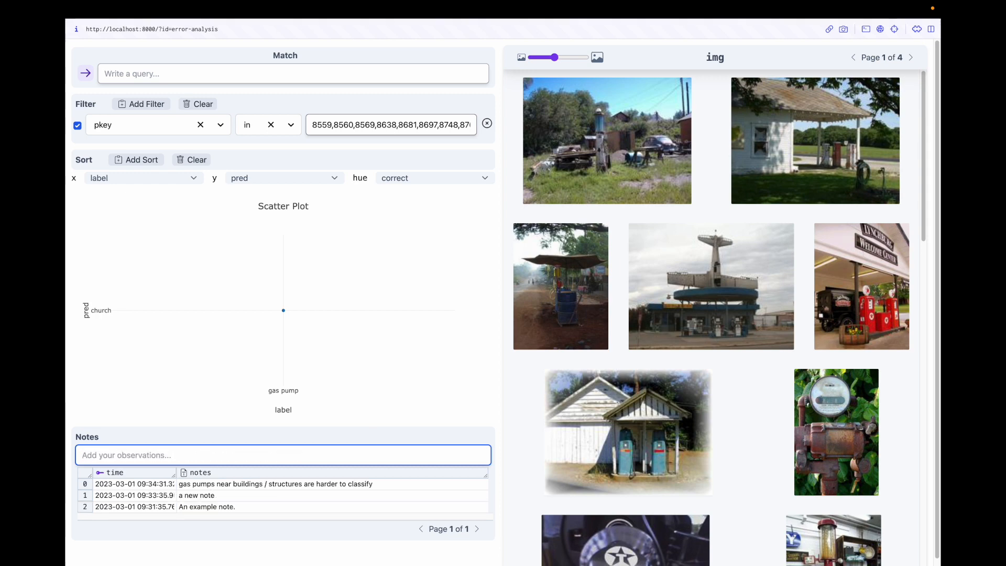
{"action": "left_click", "coordinate": [158, 125]}
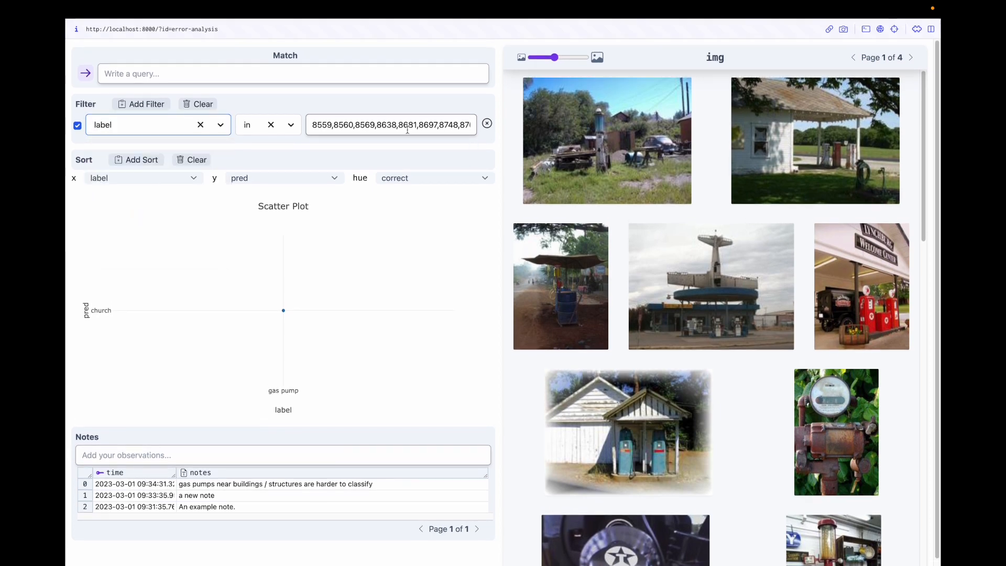
Change the filter to label == parachute so the gallery shows only parachute images.
{"action": "left_click", "coordinate": [291, 125]}
{"action": "type", "text": "parachute"}
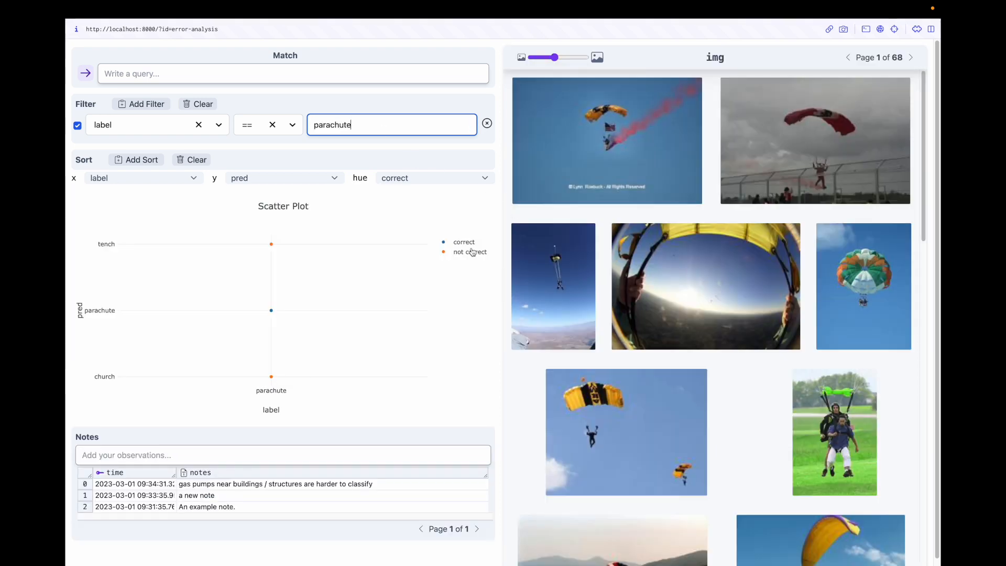
{"action": "scroll", "scroll_direction": "down", "scroll_amount": 3}
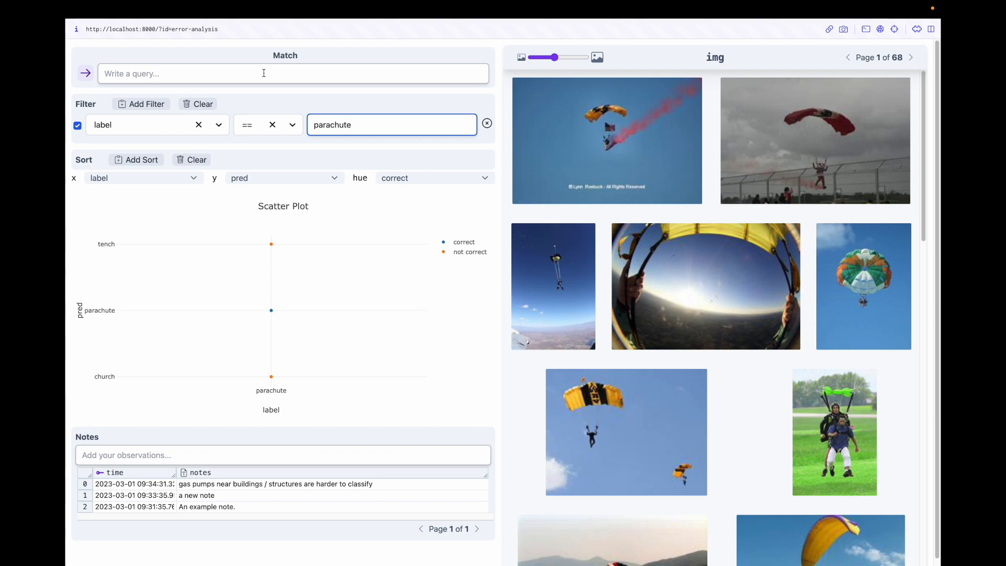
{"action": "left_click", "coordinate": [292, 73]}
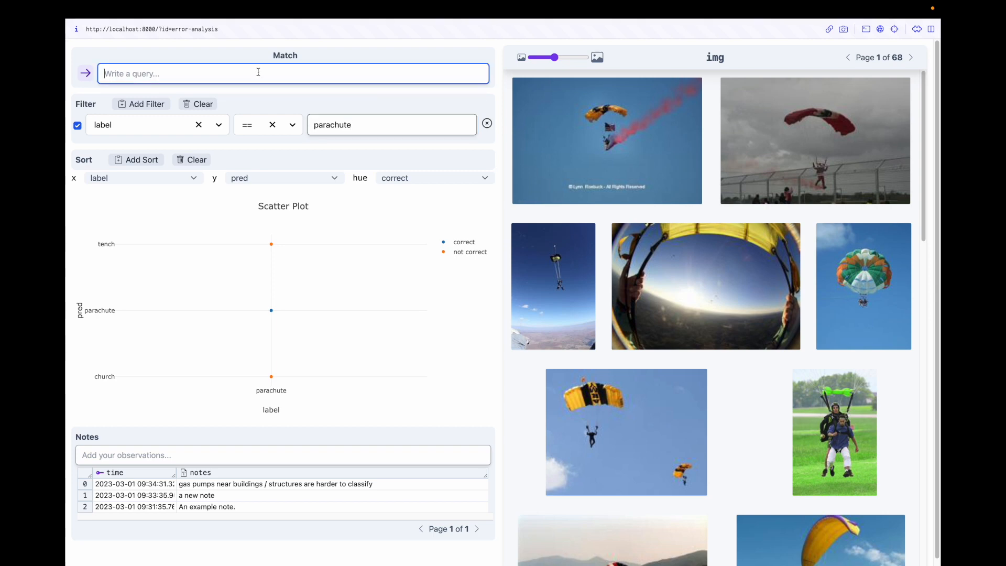
Add CLIP match queries "small parachute" and "blue background" and sort by the score.
{"action": "type", "text": "\""}
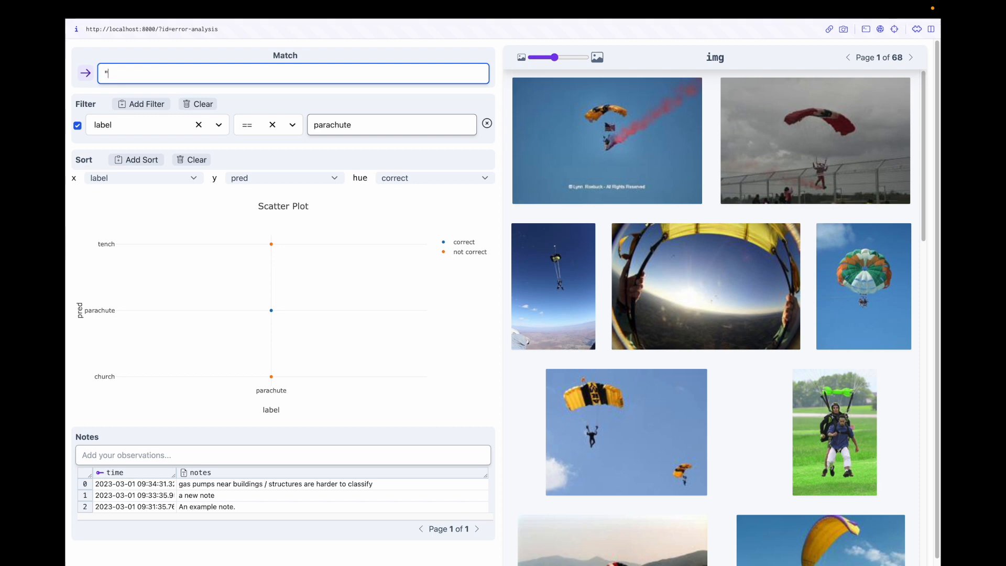
{"action": "type", "text": "small parachute"}
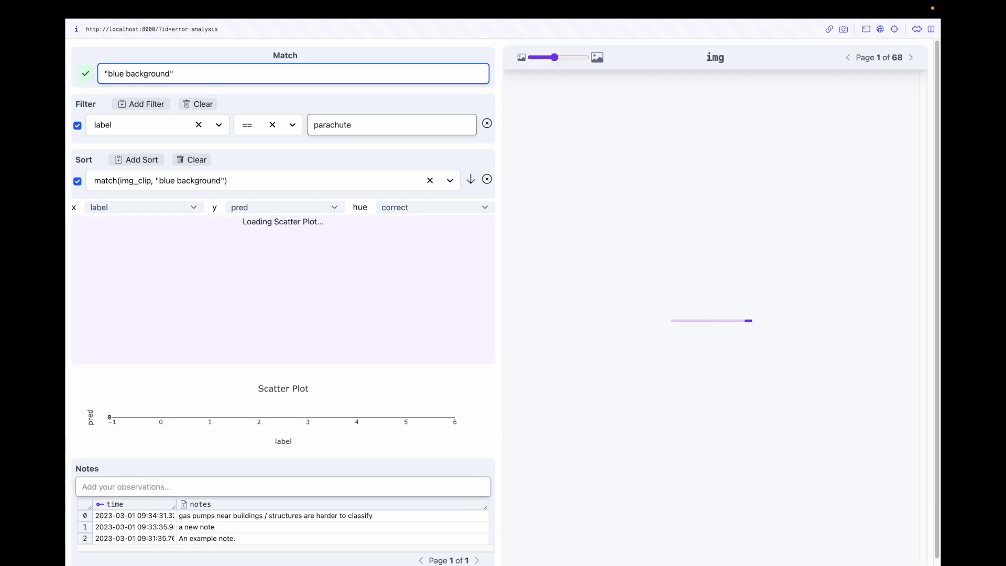
Plot "small parachute" scores on the x axis and box-select the leftmost low-scoring points.
{"action": "left_click", "coordinate": [144, 206]}
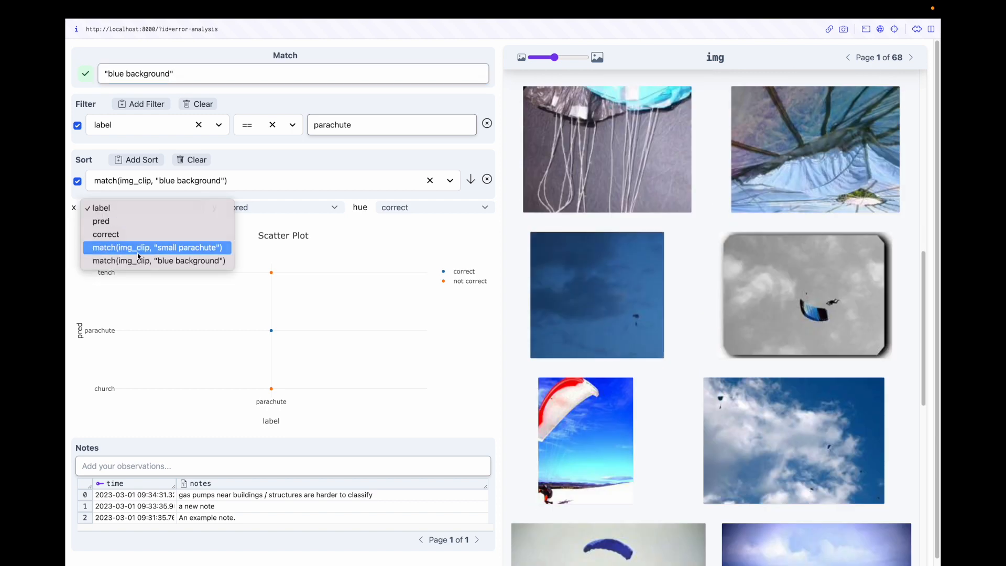
{"action": "left_click", "coordinate": [157, 248]}
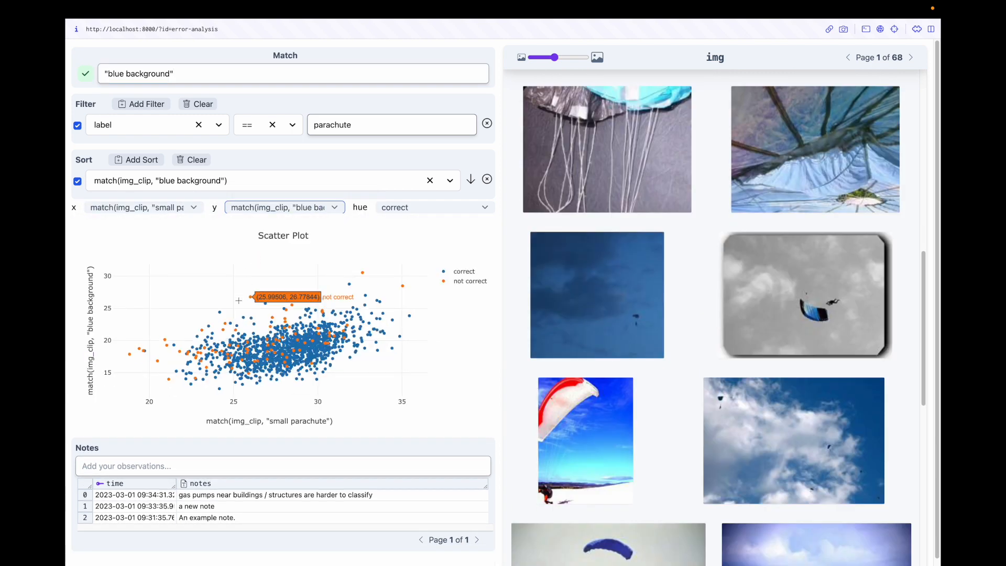
{"action": "mouse_move", "coordinate": [166, 339]}
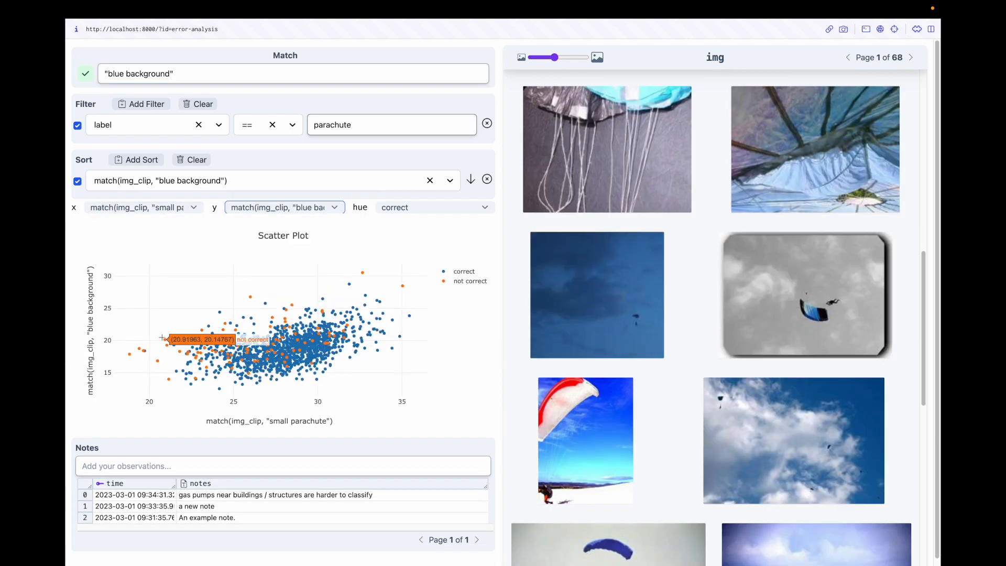
{"action": "left_click_drag", "start_coordinate": [165, 334], "coordinate": [171, 388]}
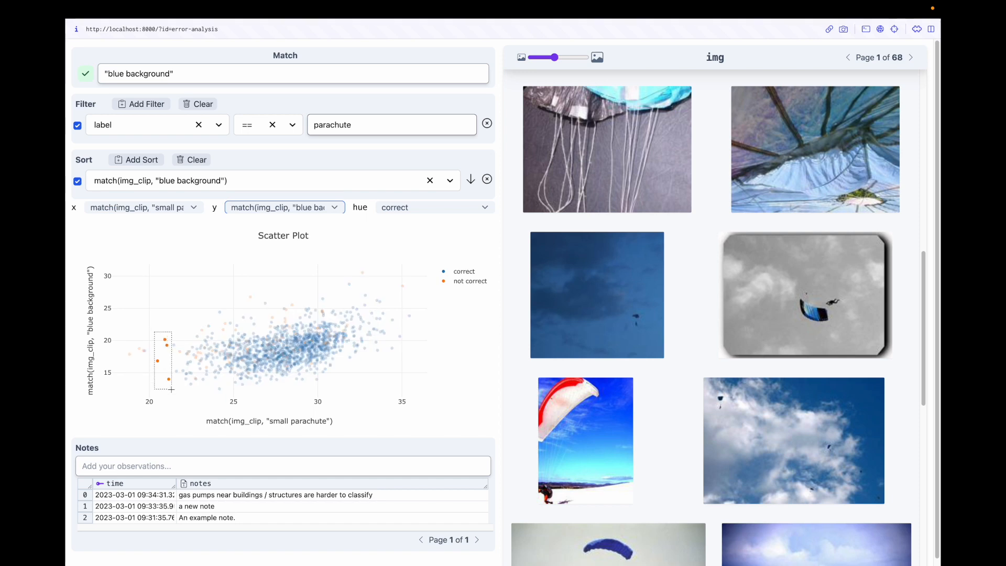
{"action": "left_click_drag", "start_coordinate": [157, 332], "coordinate": [173, 390]}
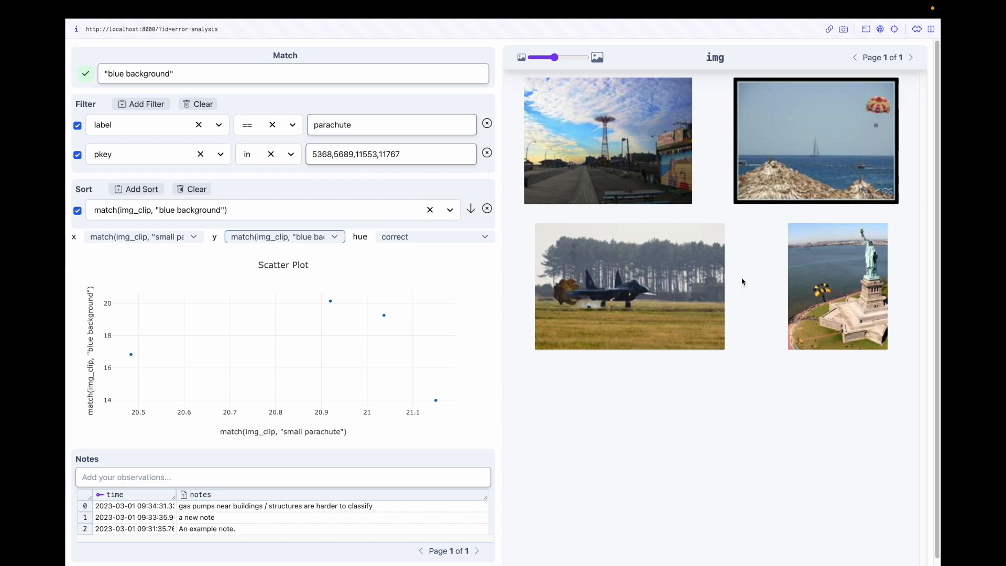
{"action": "left_click", "coordinate": [293, 73]}
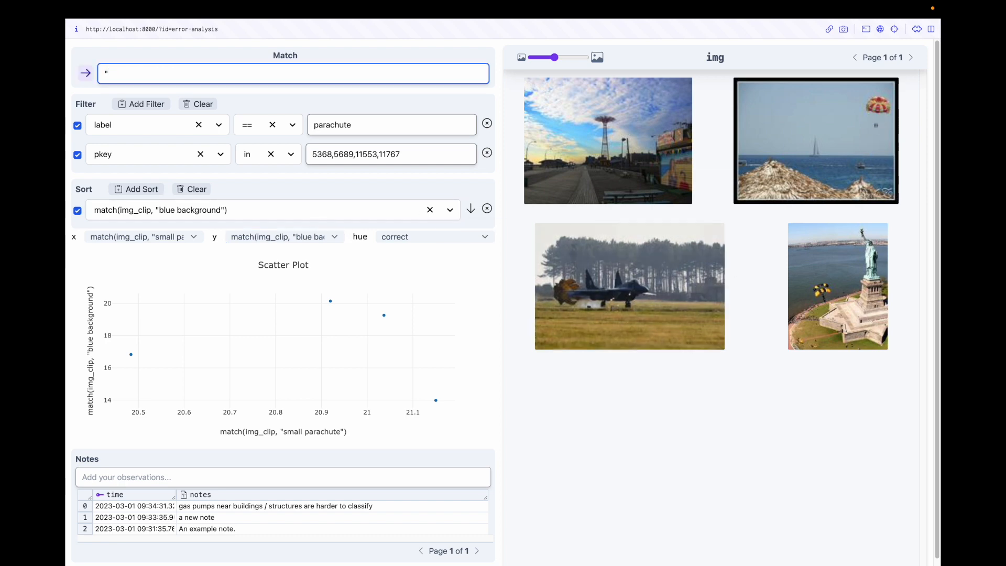
Run the "sky" + "ocean" + "cloud" + "water" query, select the leftmost points, and draft a note that sky backgrounds are harder.
{"action": "type", "text": "\"sky\" + \"ocean\" + \"cloud\" + \"water\""}
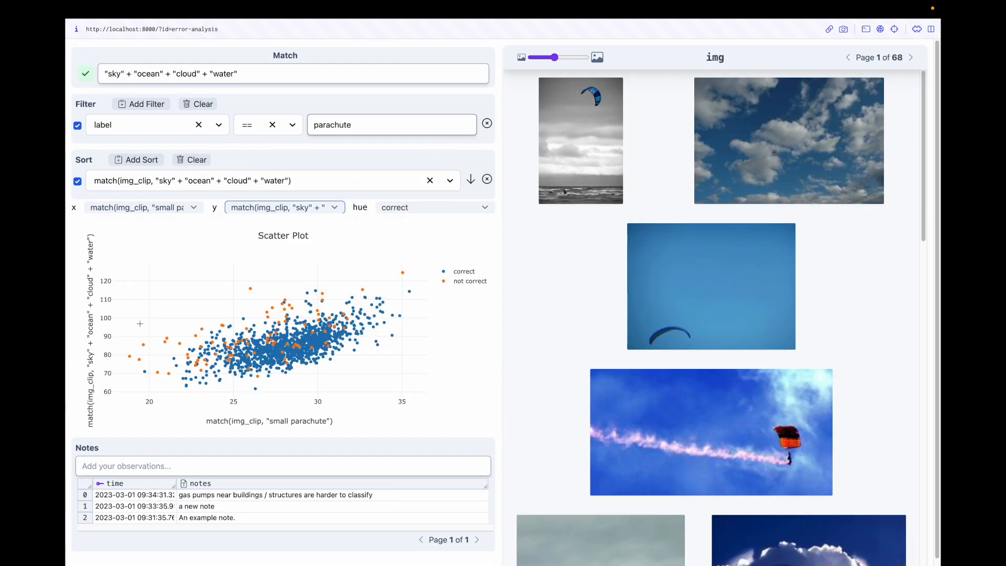
{"action": "left_click_drag", "start_coordinate": [158, 321], "coordinate": [200, 347]}
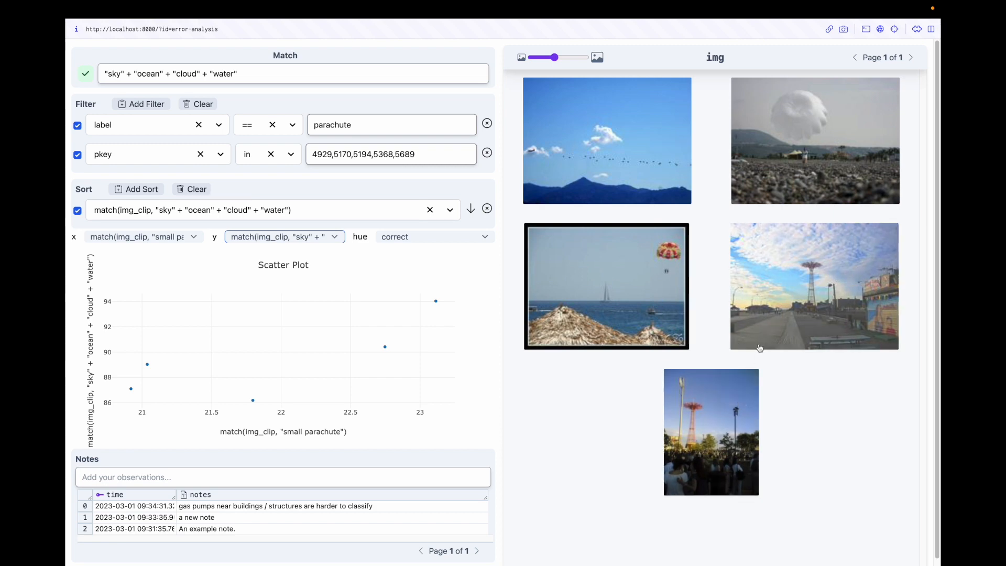
{"action": "left_click", "coordinate": [282, 477]}
{"action": "type", "text": "small parachutes with large ocean/"}
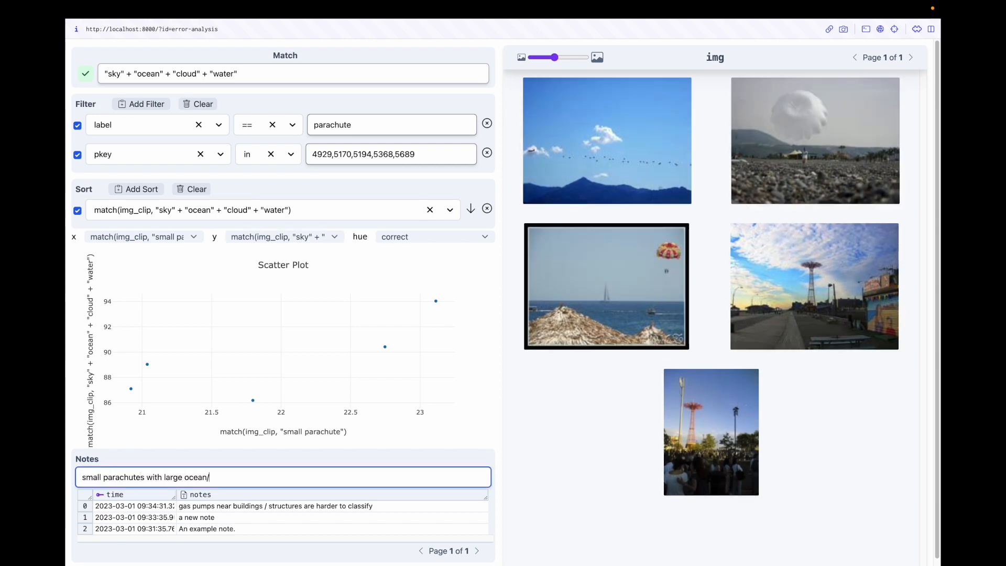
{"action": "type", "text": "sky bacgkrounds are harder to"}
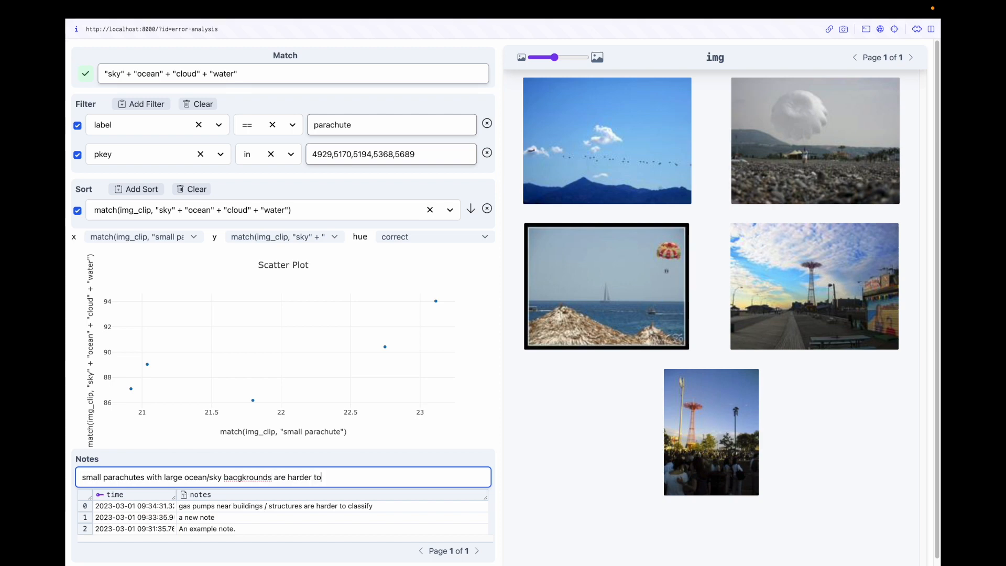